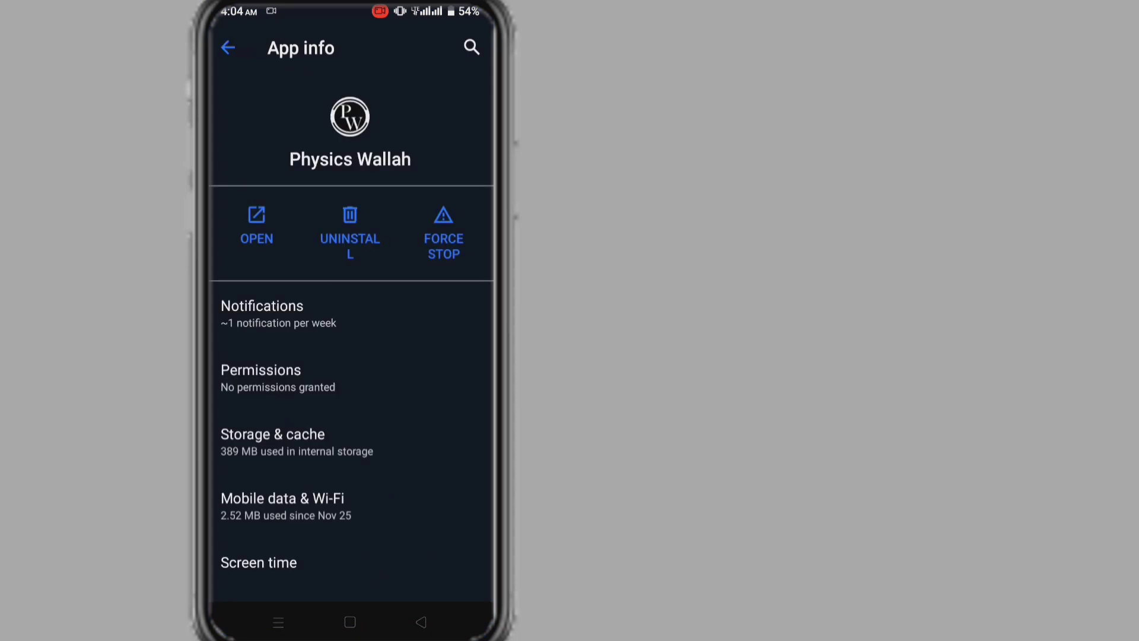
Clear Physics Wallah's storage and cache to 0 B, dropping App info usage from 389 MB to 269 MB
click(290, 442)
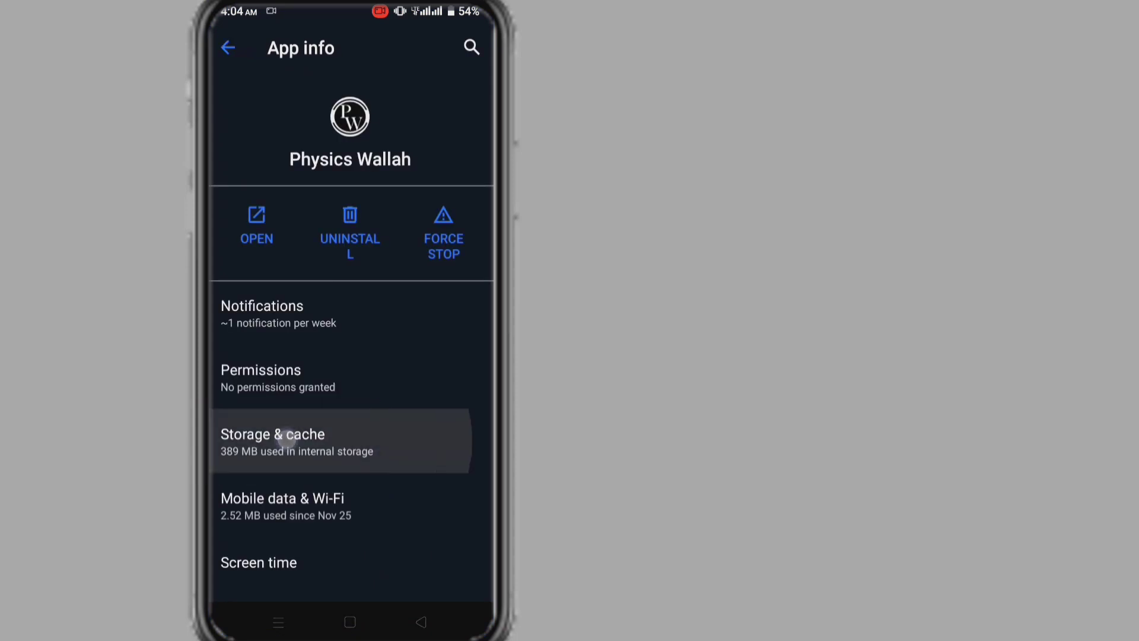
click(273, 441)
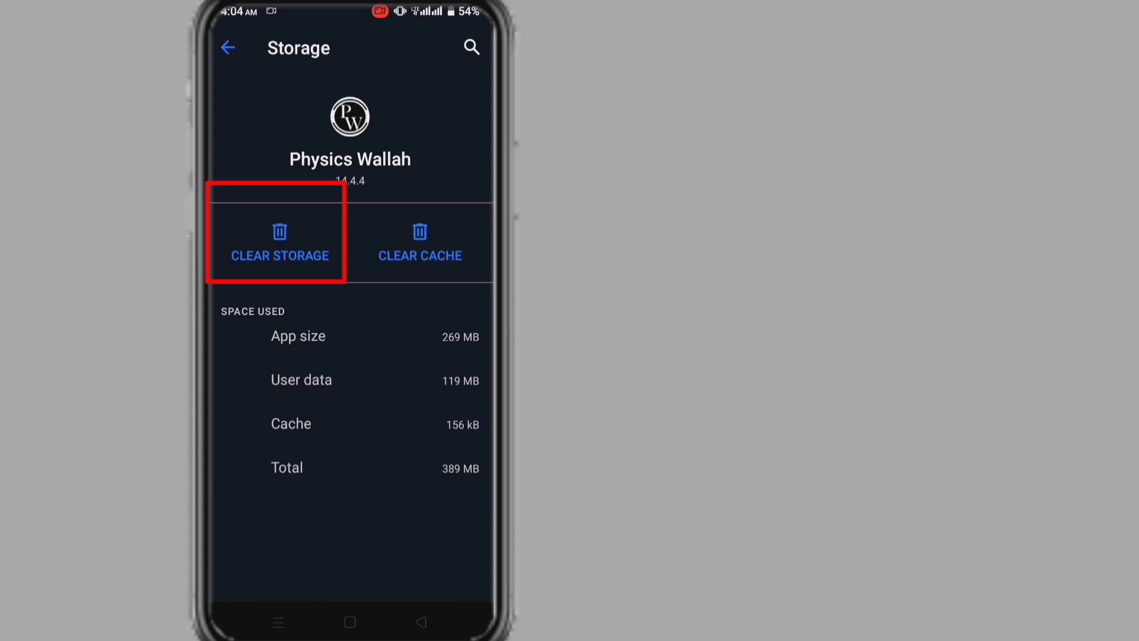
click(279, 246)
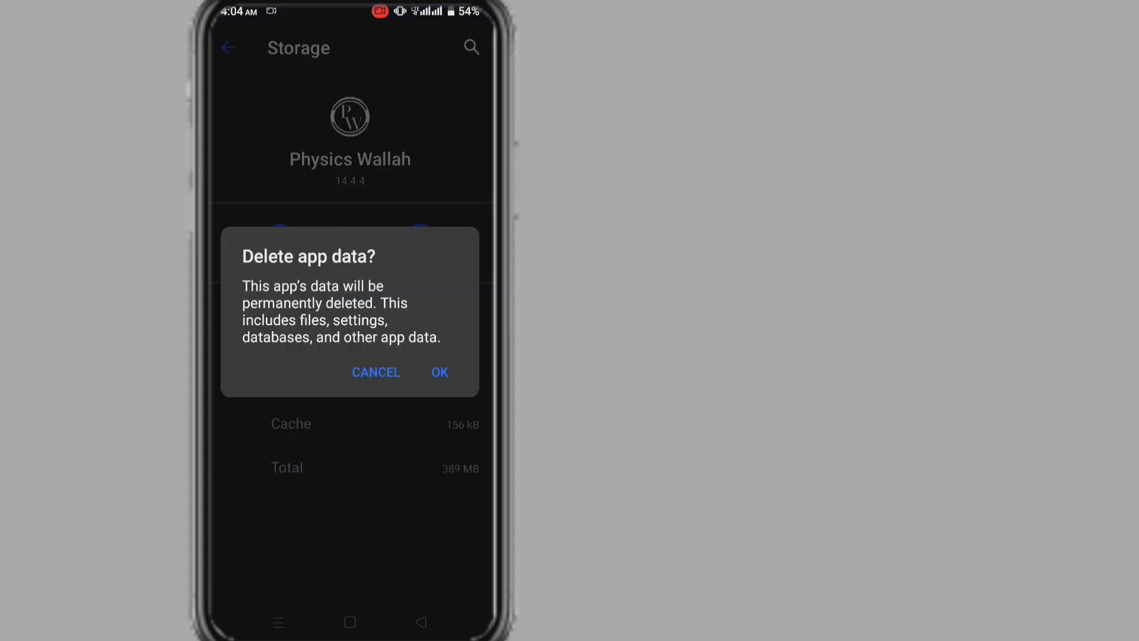
click(439, 371)
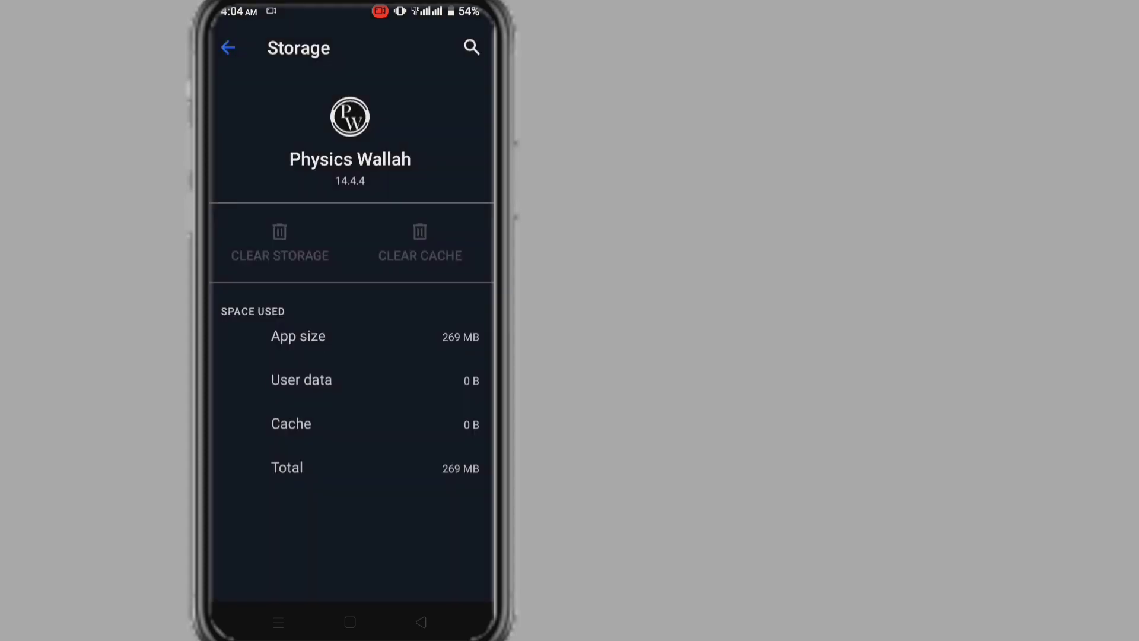
click(228, 47)
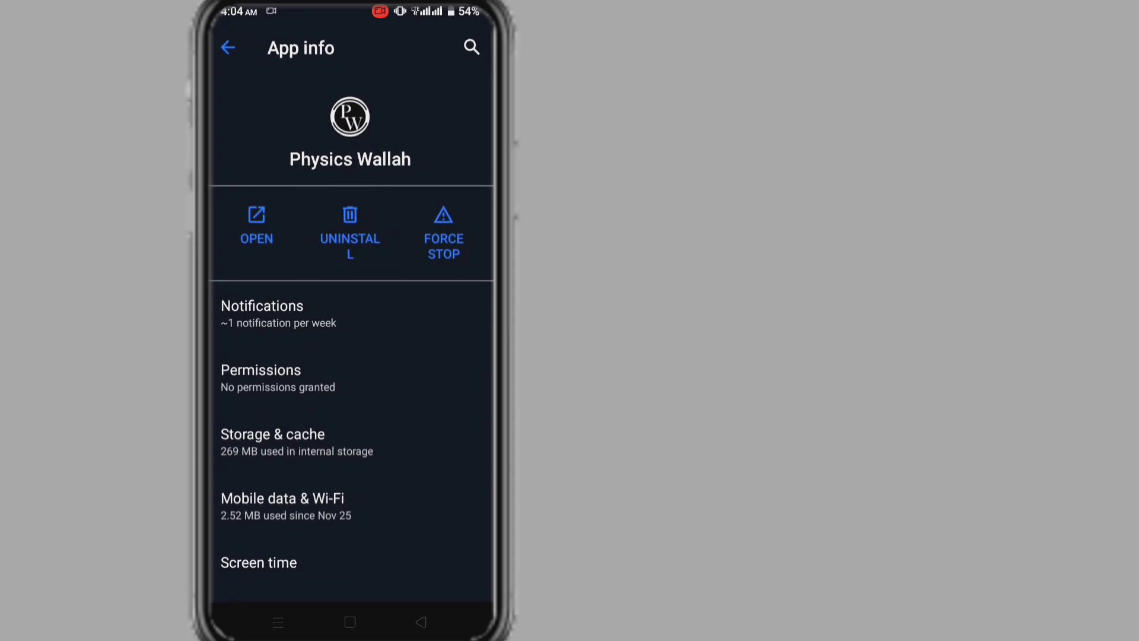
Uninstall Physics Wallah from its App info page and confirm
click(349, 225)
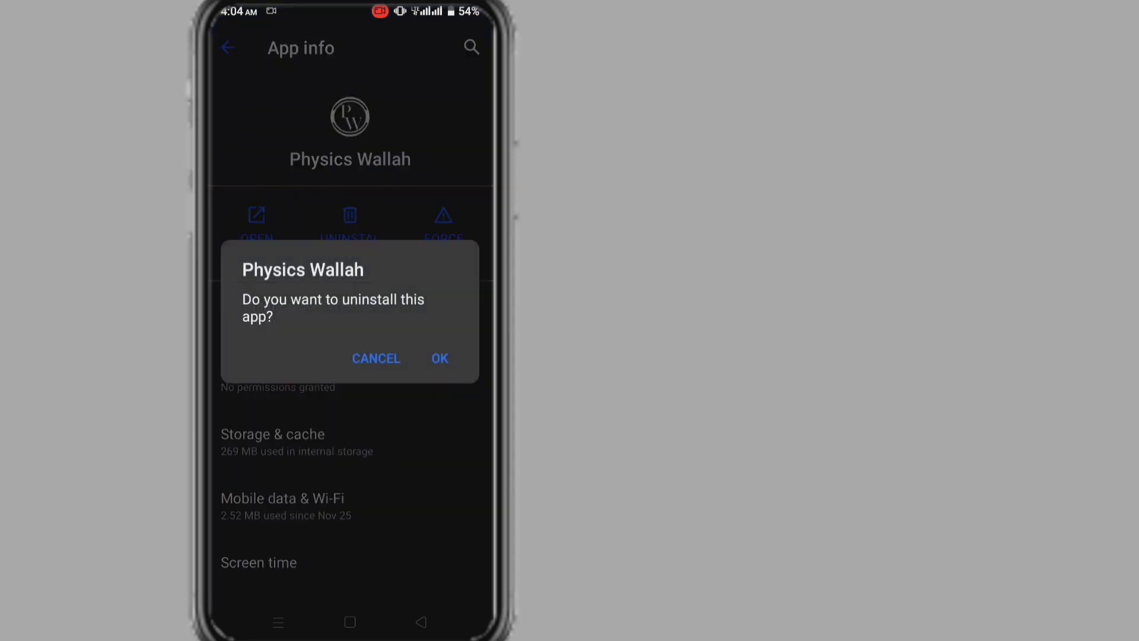
click(439, 358)
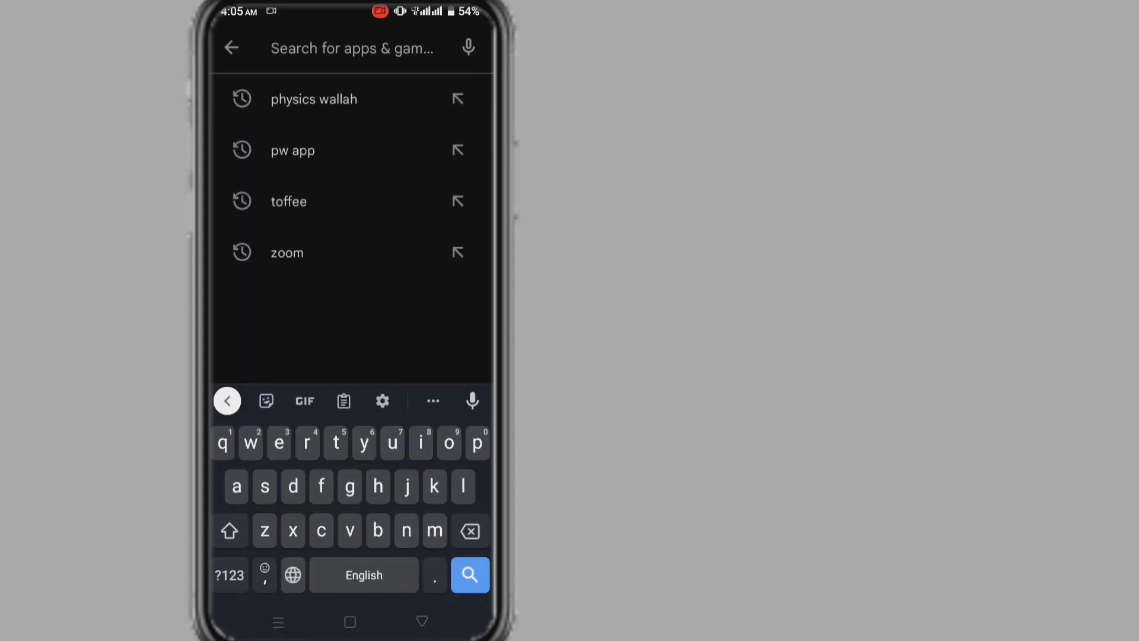
Reinstall Physics Wallah from the 'physics wallah' Play Store search and return Home
click(313, 99)
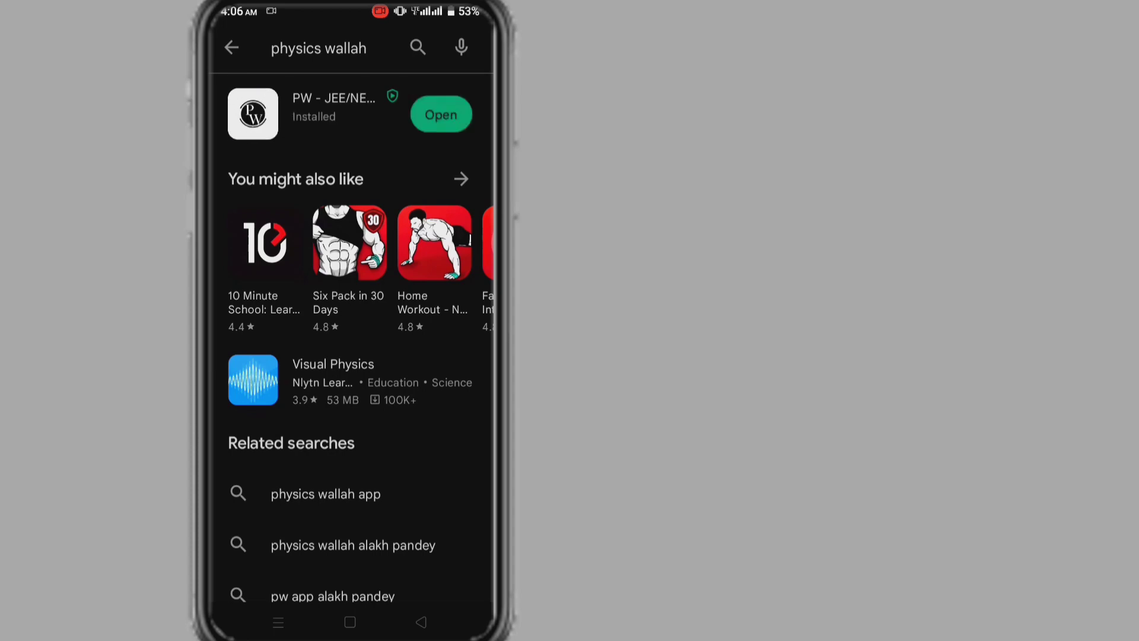
click(349, 621)
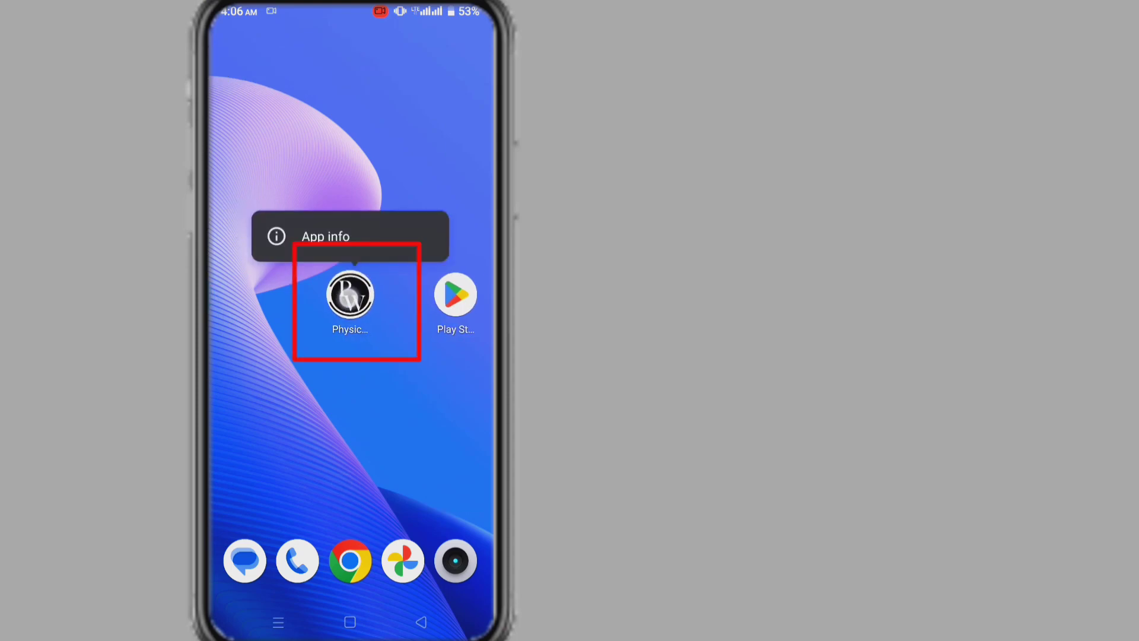
Allow Physics Wallah's Contacts, Camera and Files and media permissions, then return Home
click(325, 236)
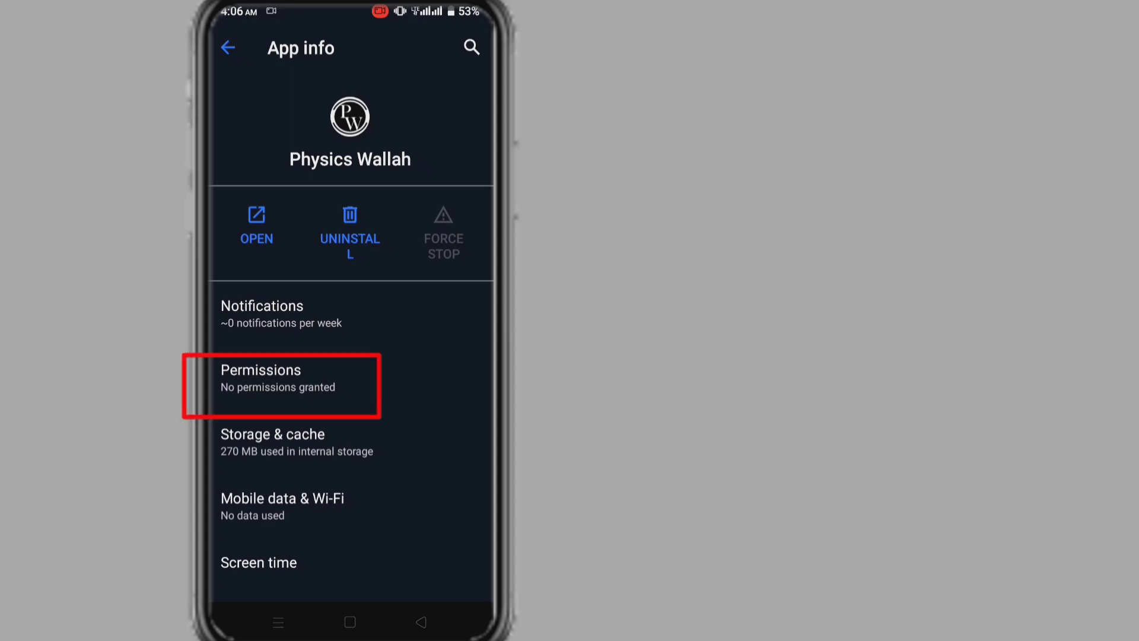
click(280, 377)
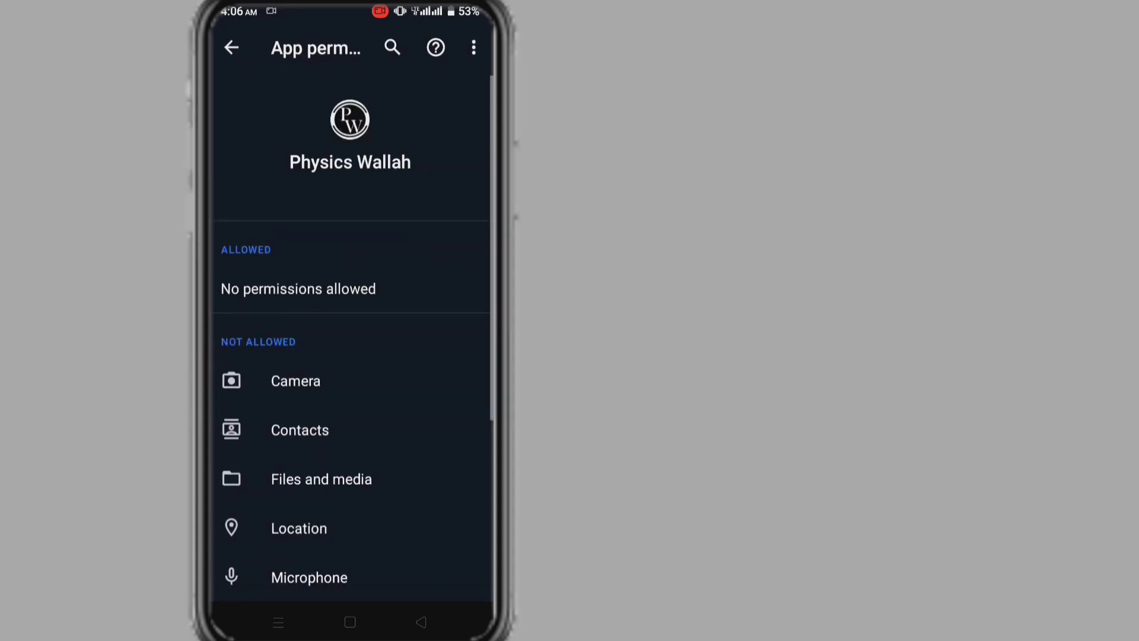
click(331, 426)
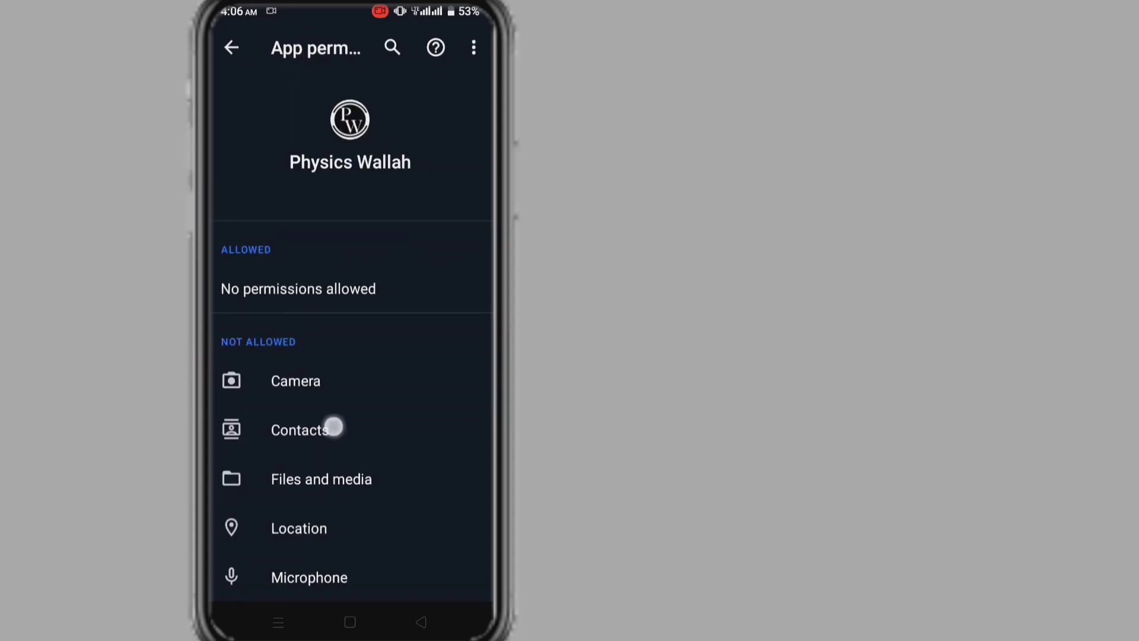
click(299, 430)
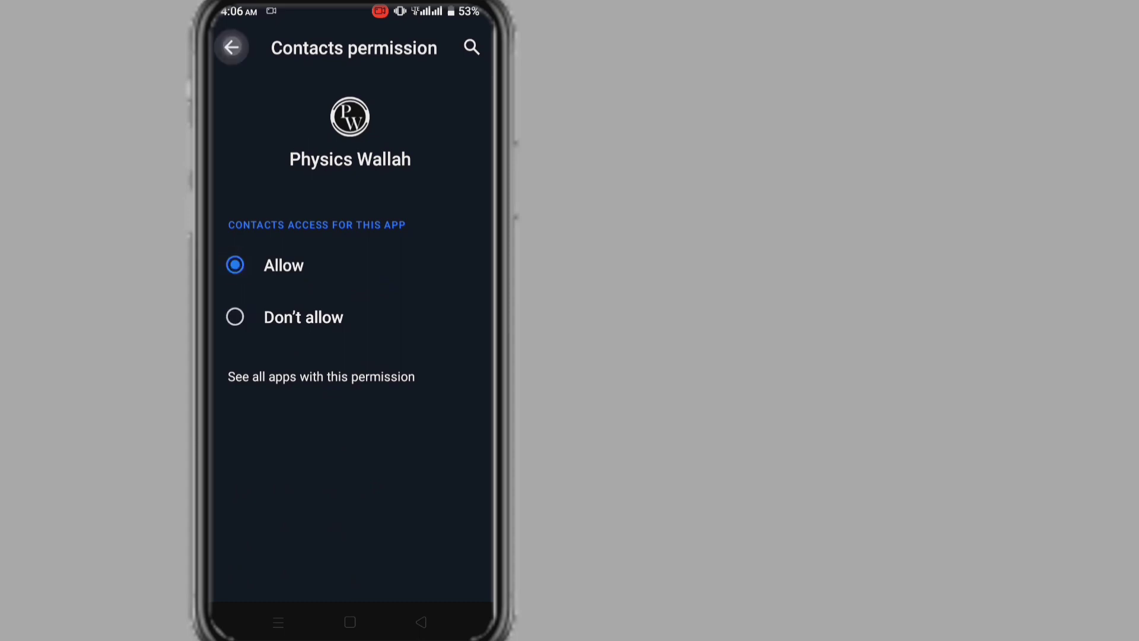
click(232, 48)
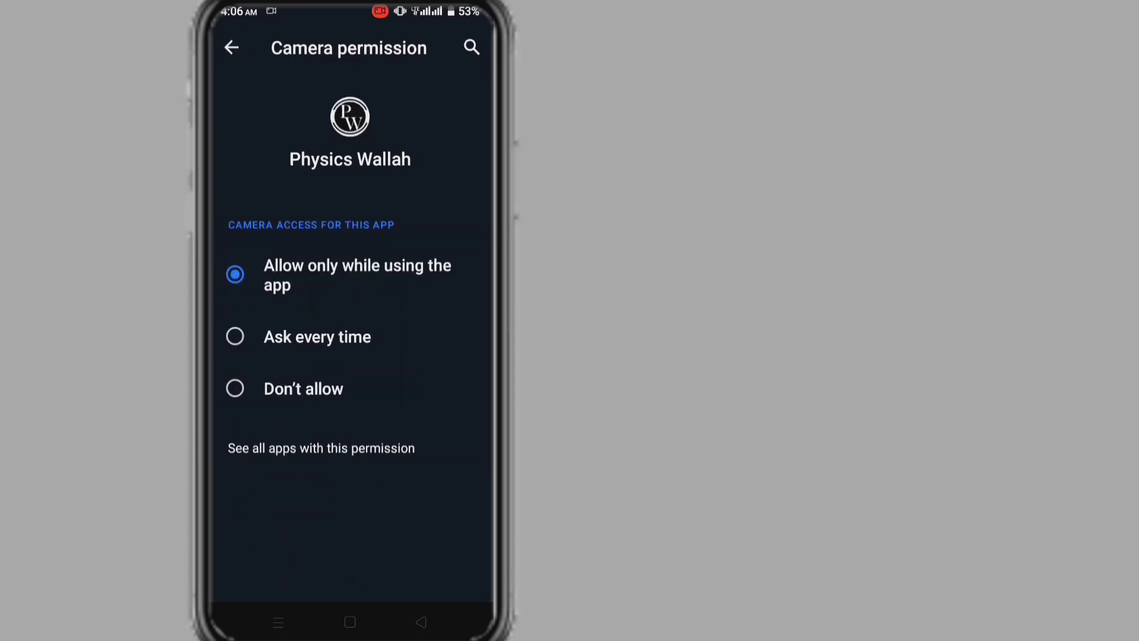
click(231, 47)
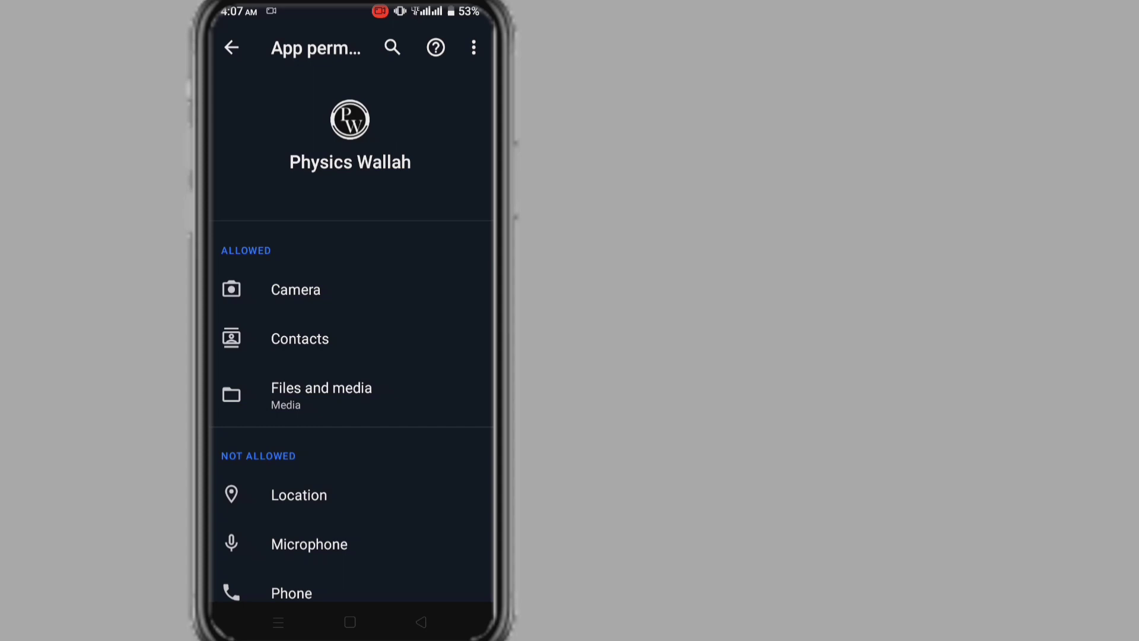
click(349, 622)
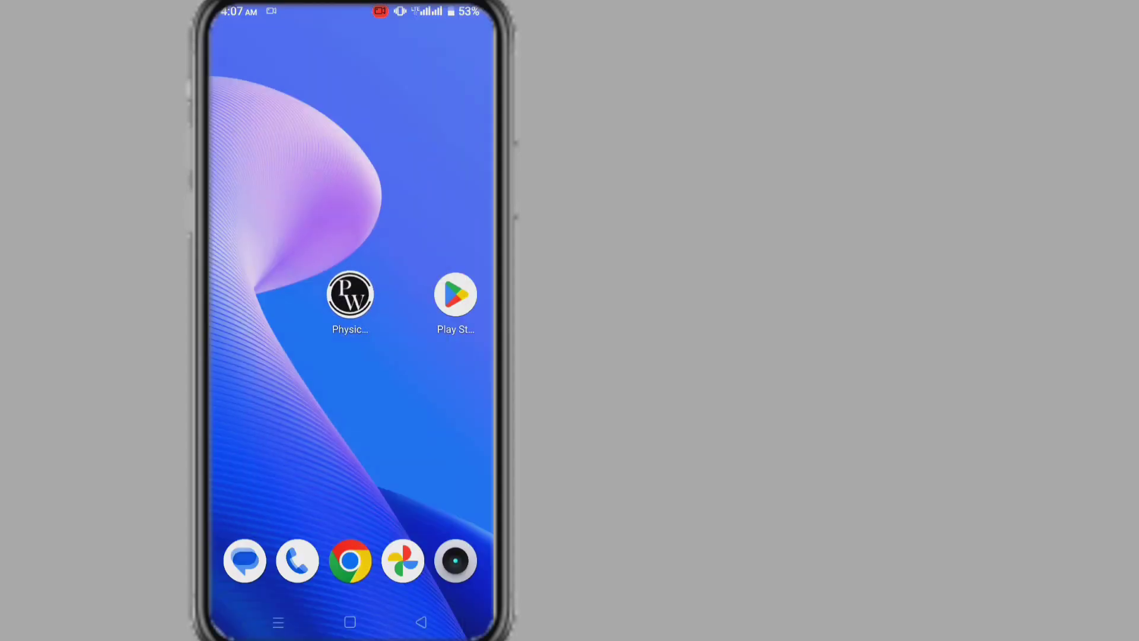
Launch Physics Wallah and filter the country-code list with 'ind' to show India (+91)
click(350, 294)
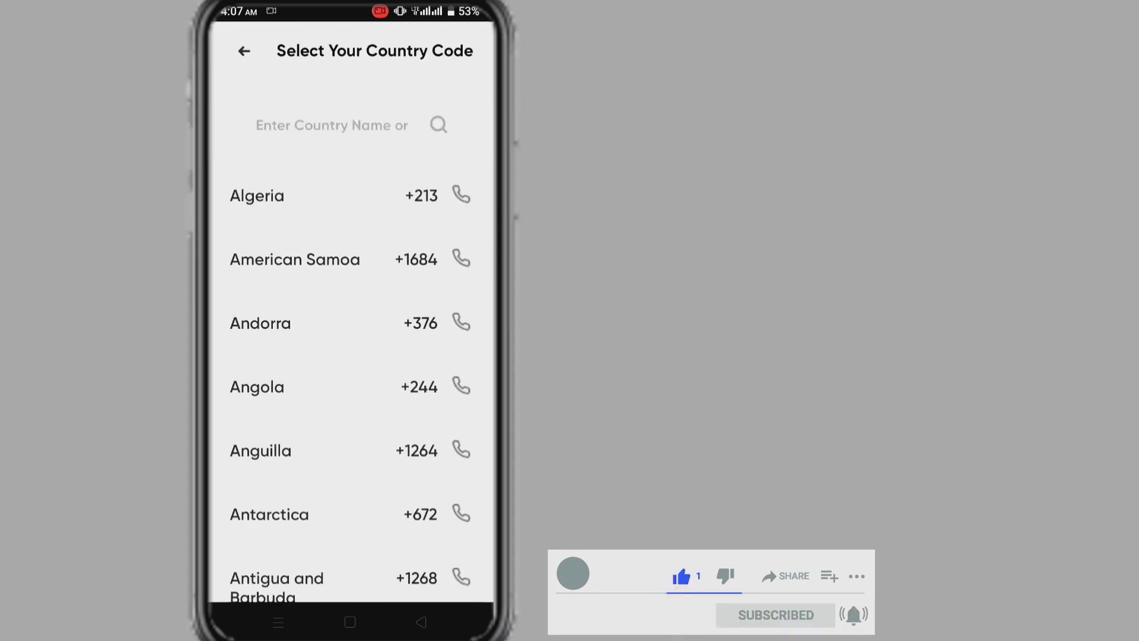
scroll(down, 3)
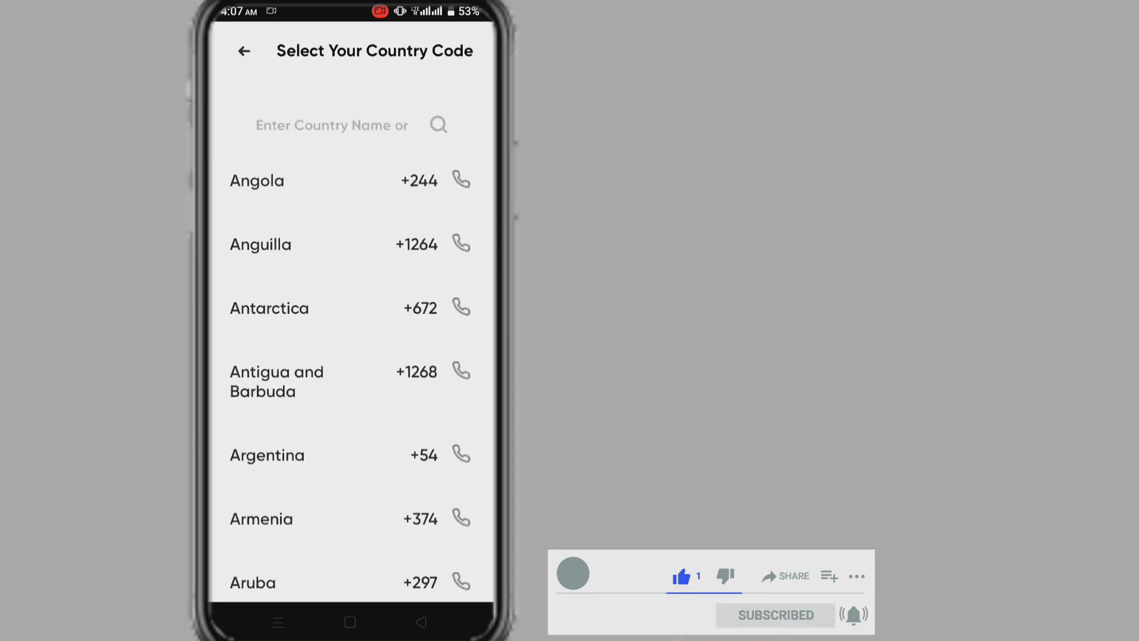
scroll(down, 3)
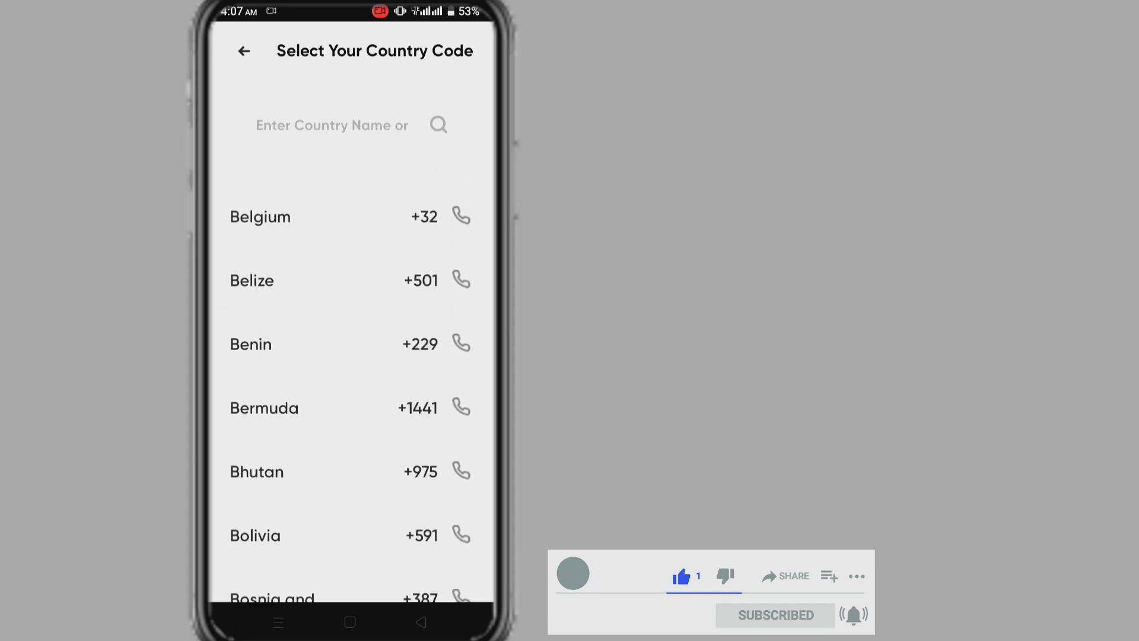
text(ind)
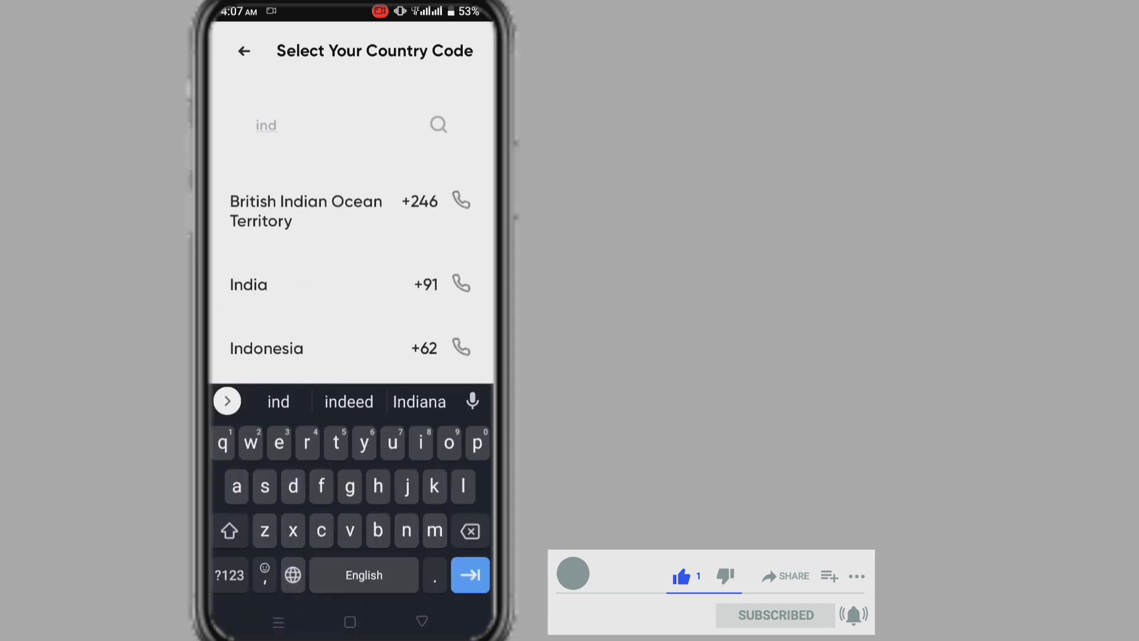